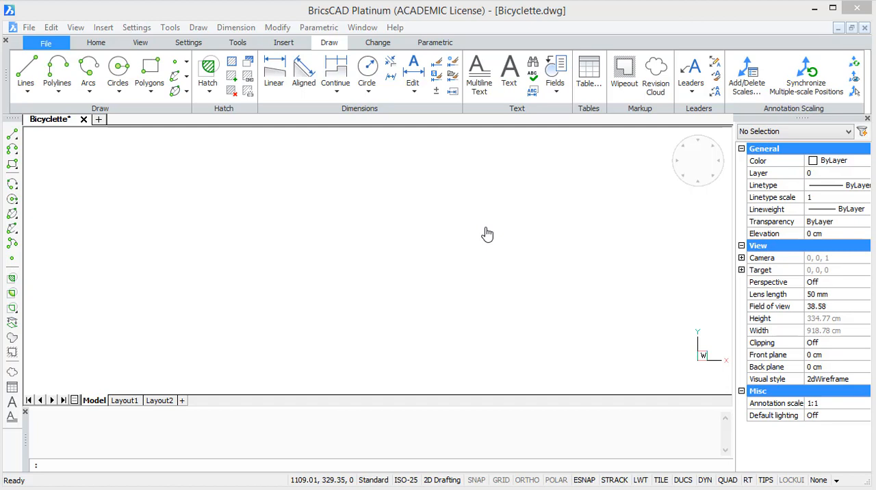
mouse_move(21, 199)
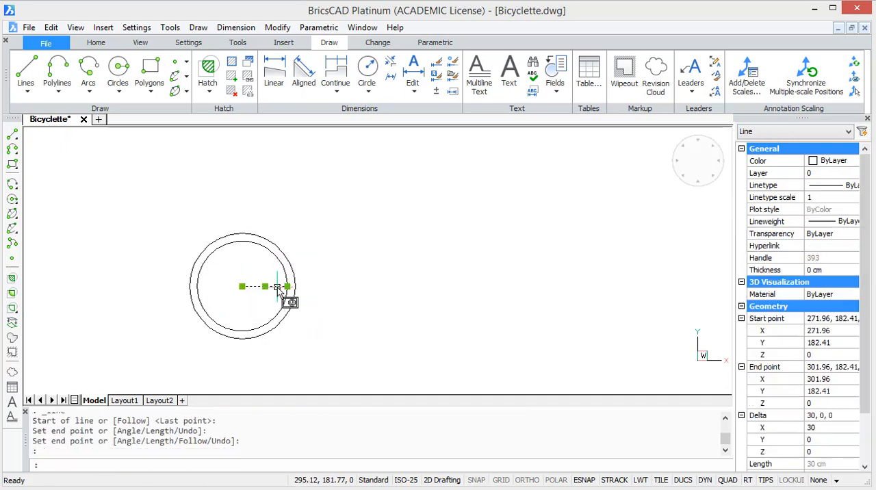
Step: Polar-array the spoke around the wheel hub to get 18 evenly spaced spokes
left_click(377, 42)
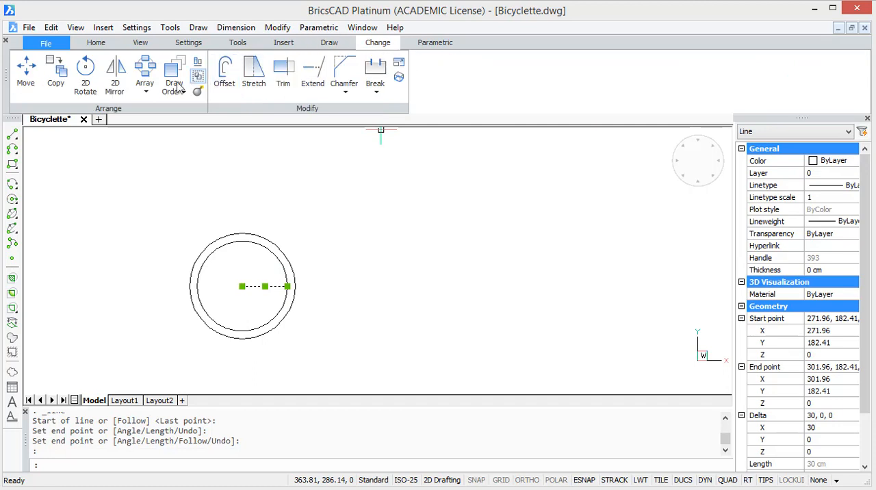
left_click(145, 71)
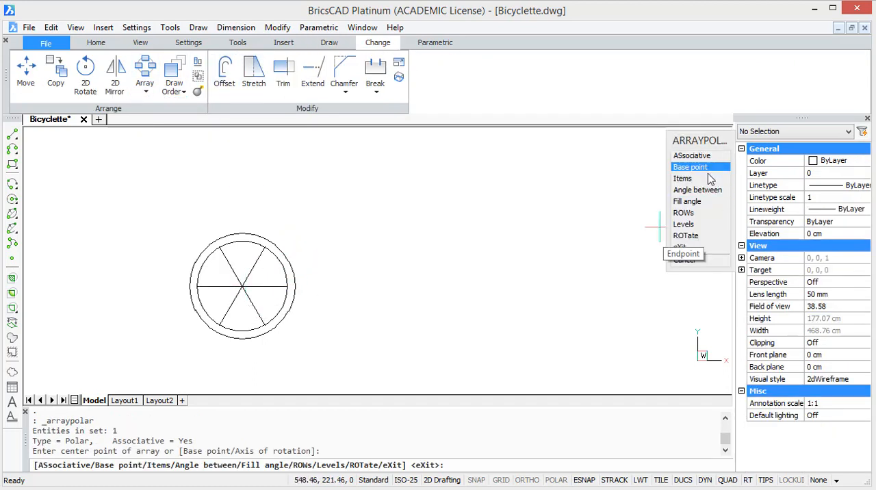
left_click(681, 178)
type("18")
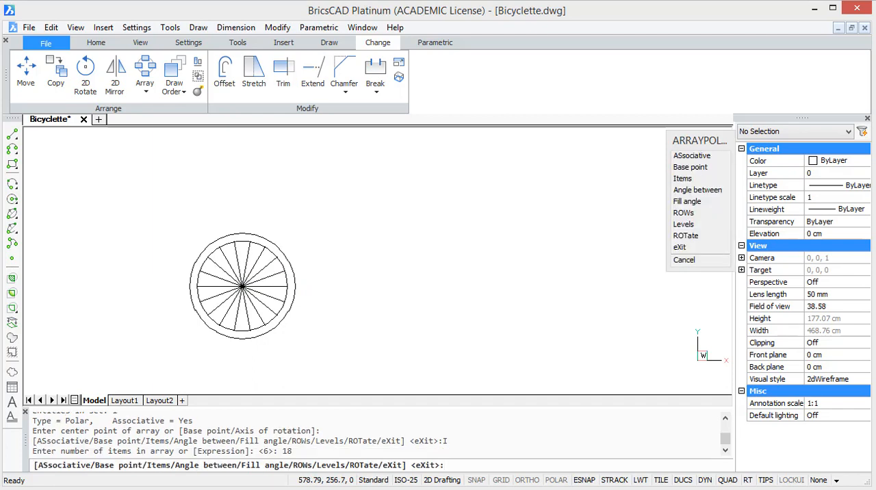
left_click(682, 260)
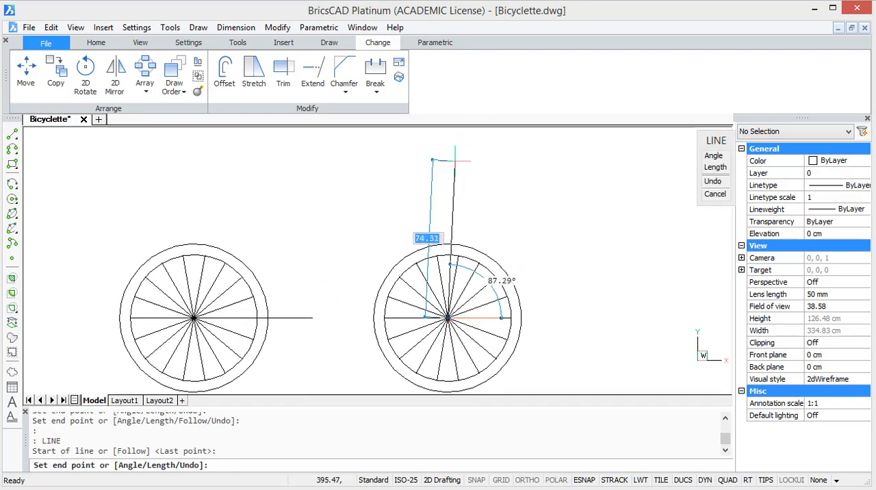
mouse_move(454, 156)
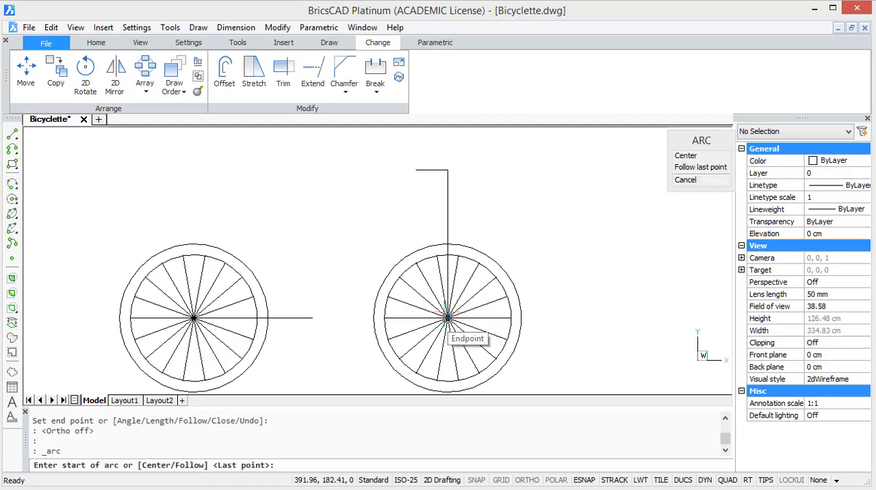
Step: Begin the frame arc from the front wheel hub
left_click(445, 317)
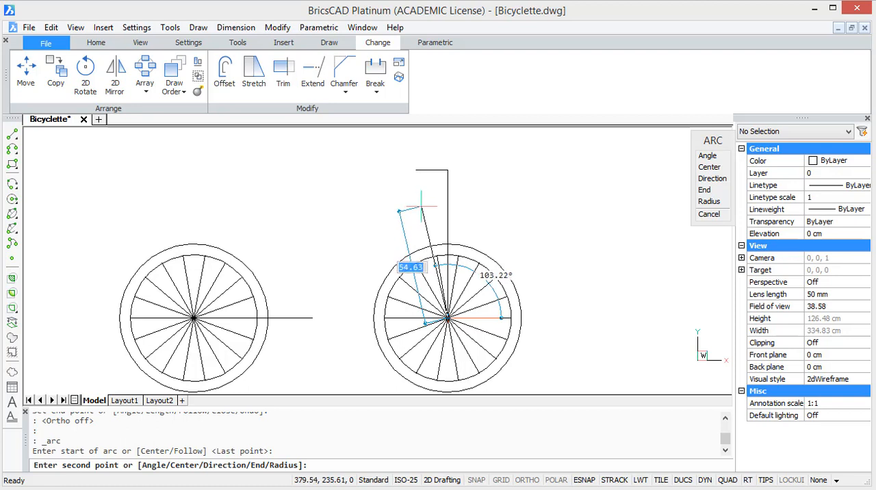
mouse_move(421, 266)
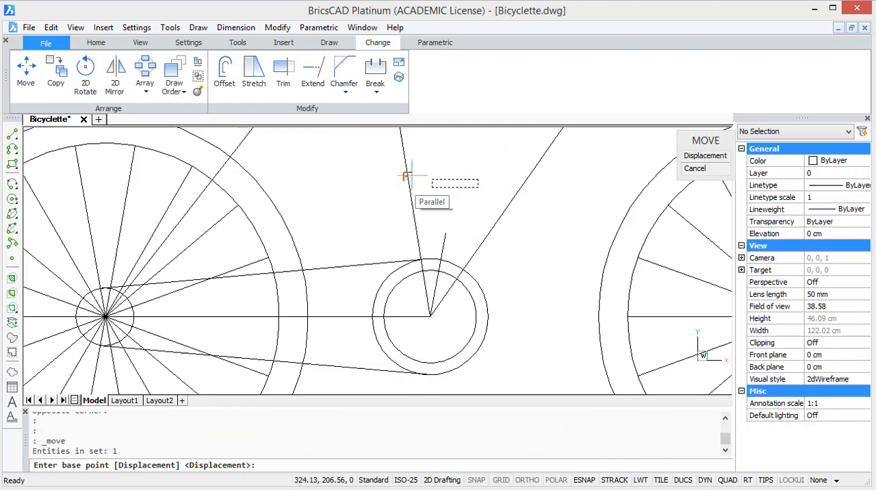
Step: Move the pedal onto the crank, then mirror crank and pedal about the chainring centre
left_click(432, 186)
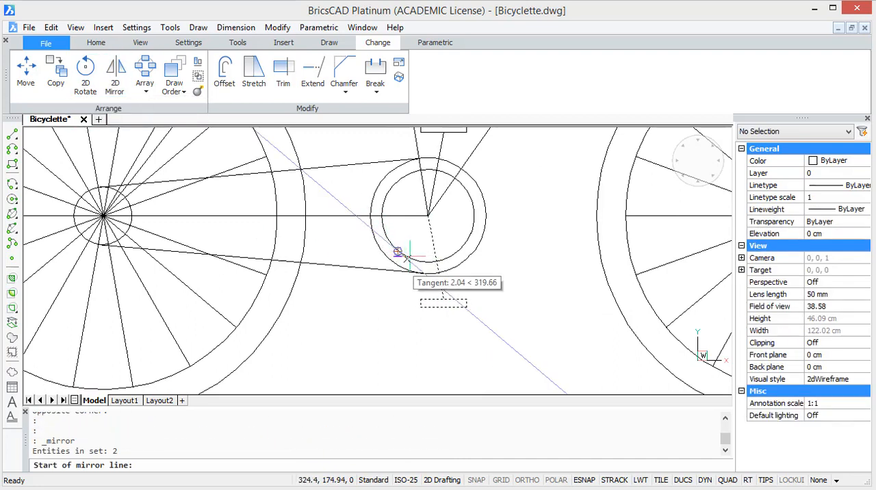
left_click(427, 263)
type("y")
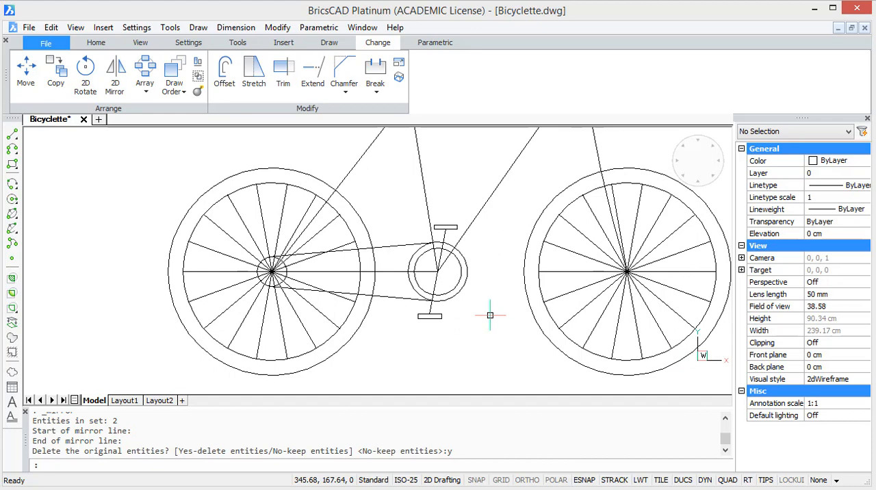
Step: Draw the handlebar stem and a 16-unit crossbar from the frame's front top corner
scroll("down", 3)
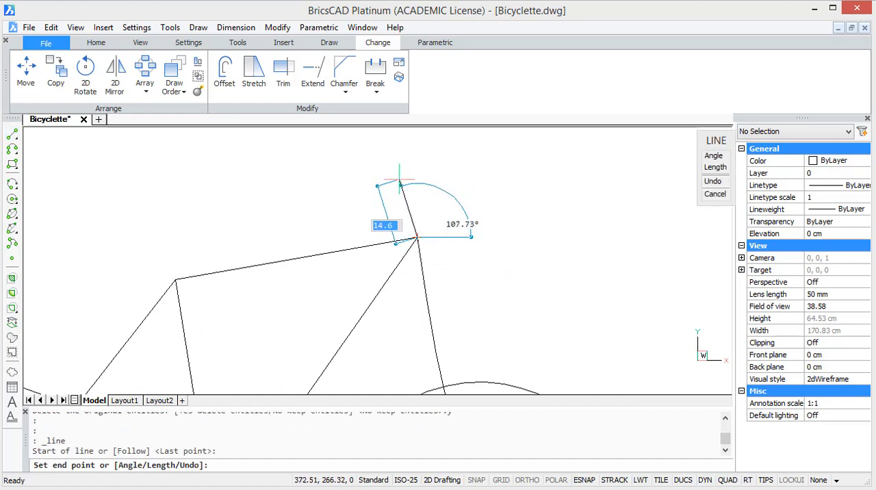
type("100")
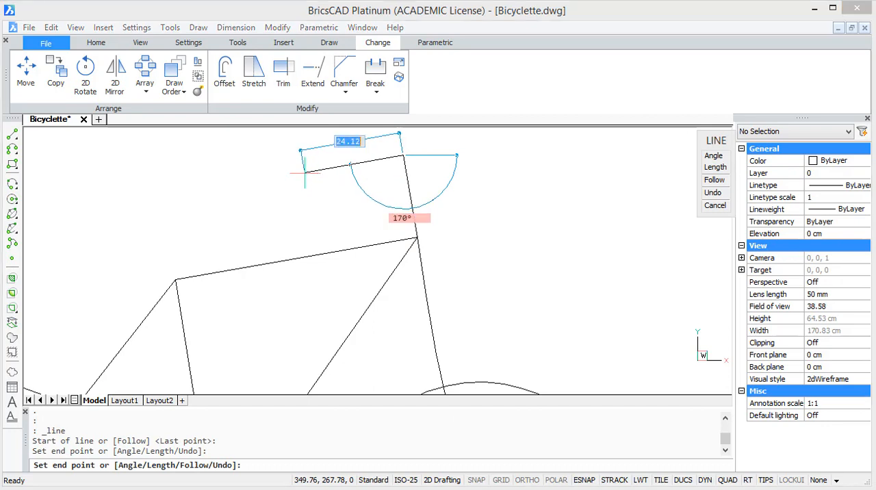
type("16")
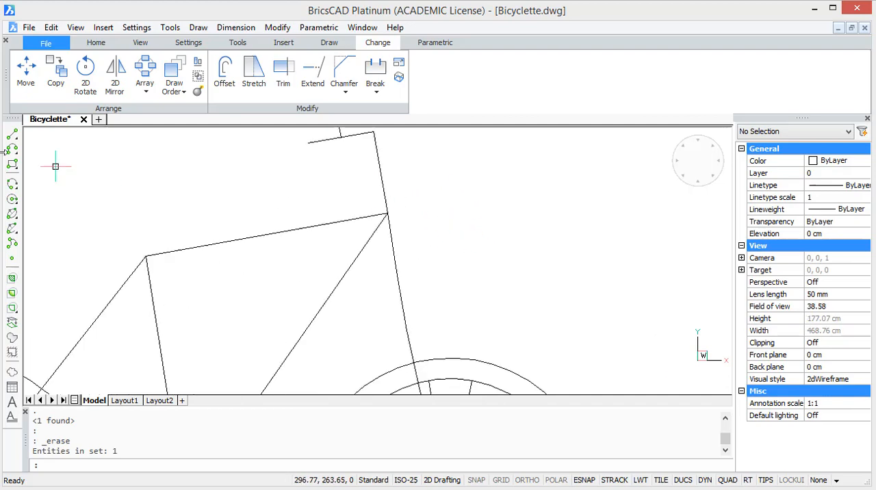
Step: Draw a 3-unit bracket at the frame front and move the half-round light onto it
left_click(386, 212)
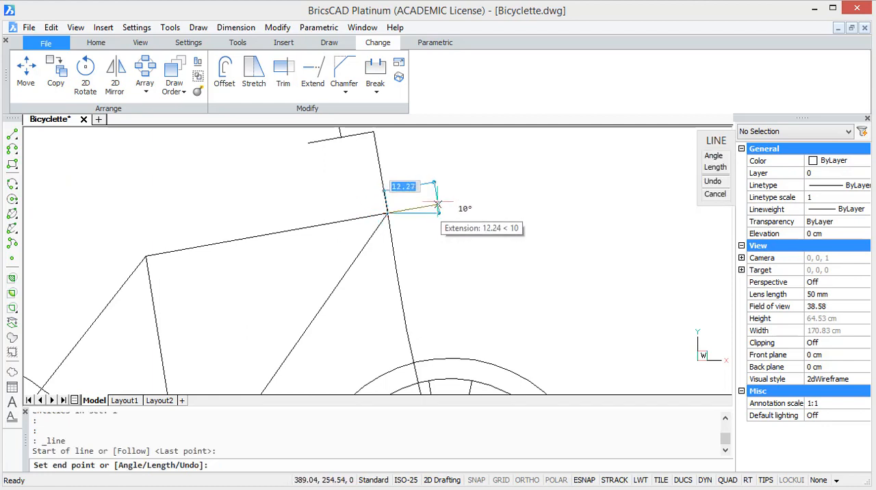
type("3")
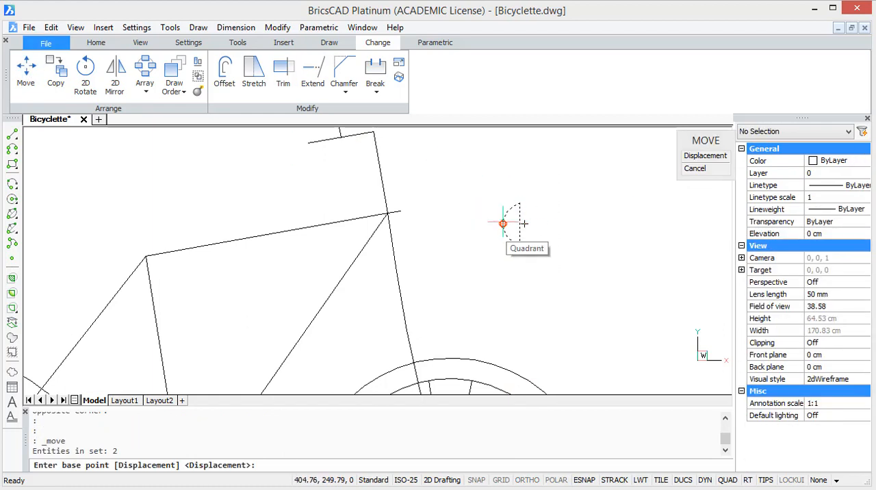
left_click(503, 222)
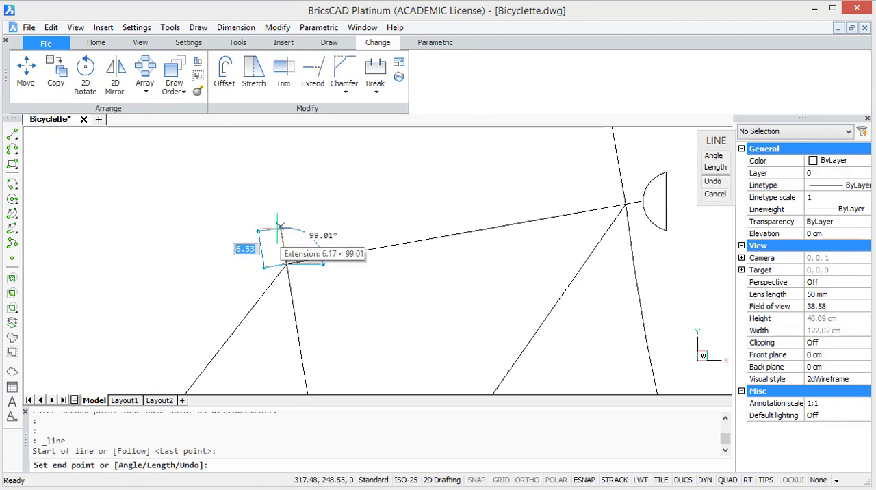
mouse_move(276, 212)
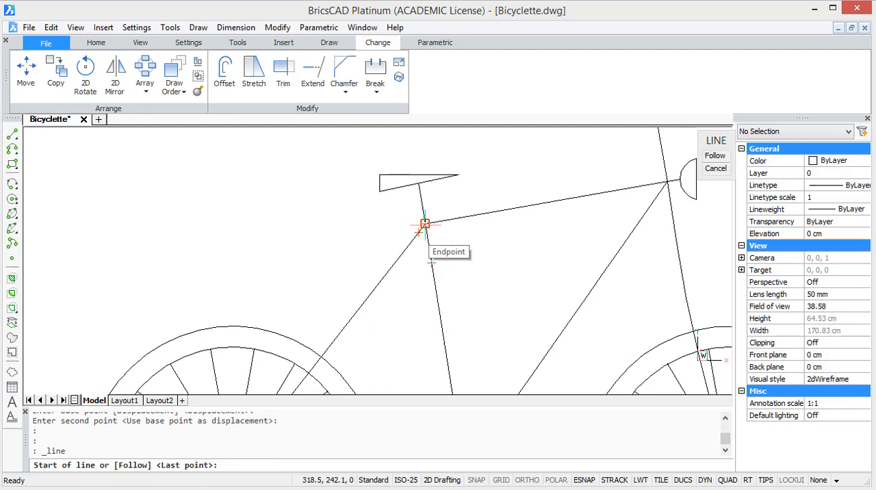
mouse_move(400, 257)
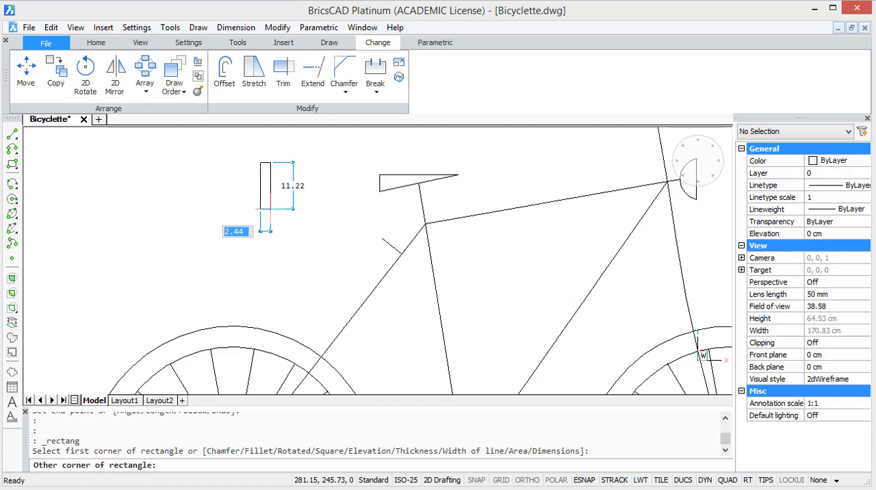
Step: Draw the short seat-tube bracket and move the narrow rear-light rectangle onto it by its midpoint
type("9")
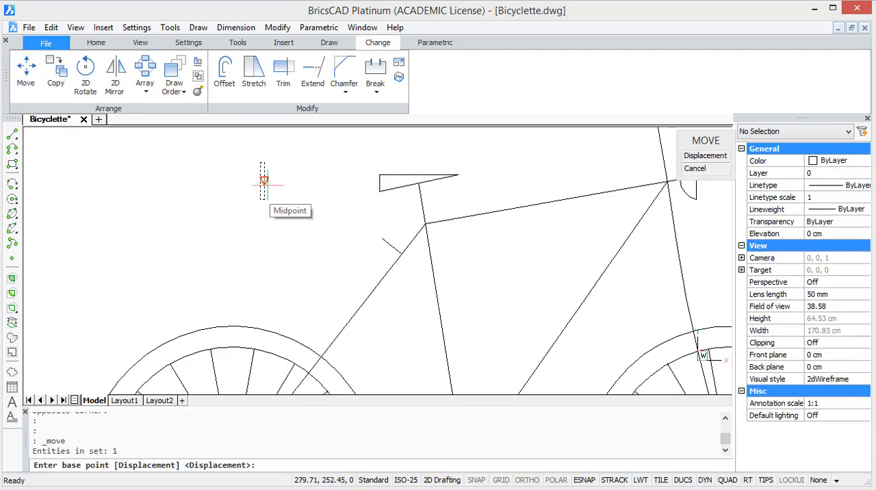
left_click(266, 183)
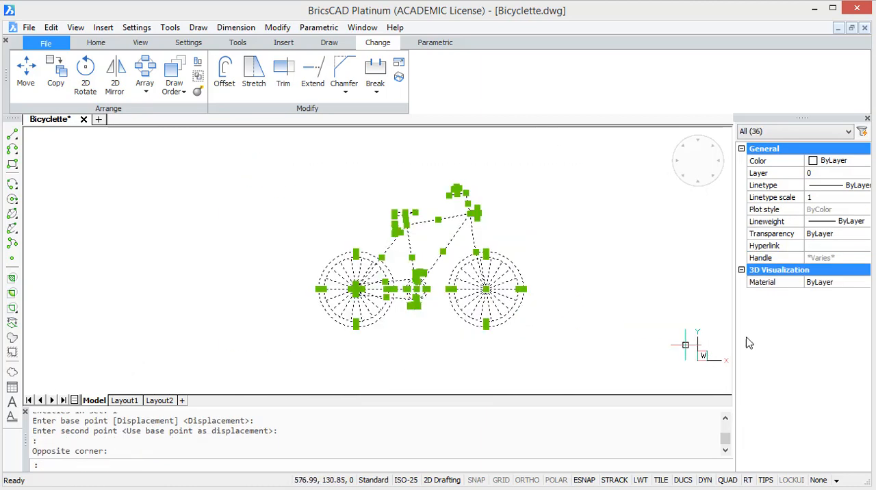
Step: Choose a heavier lineweight for all 36 selected bicycle entities in Properties
left_click(863, 221)
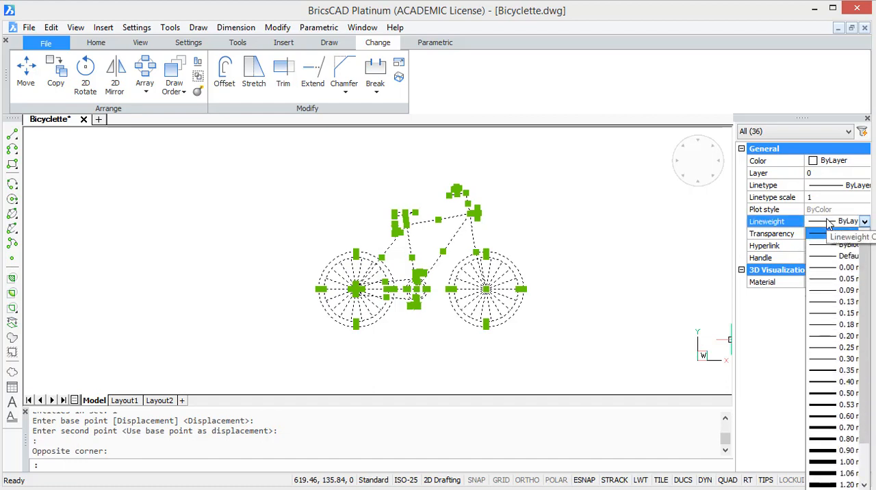